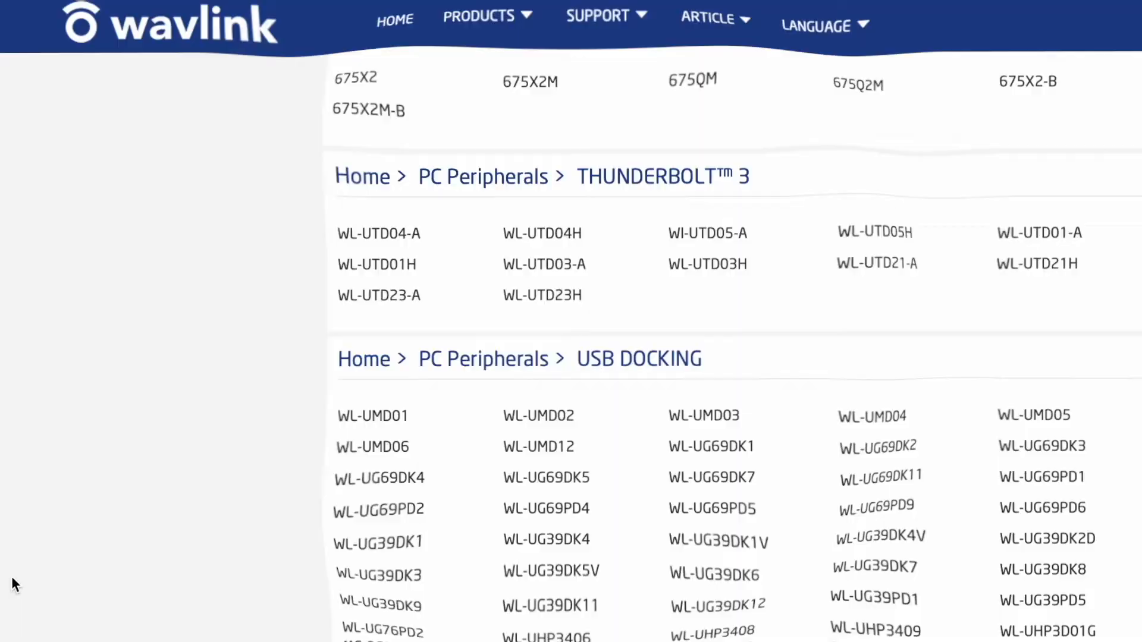
# Step: Browse to the DisplayLink macOS zip contents in Downloads and locate the DisplayLinkManager 1.6.0 beta pkg
pyautogui.click(706, 22)
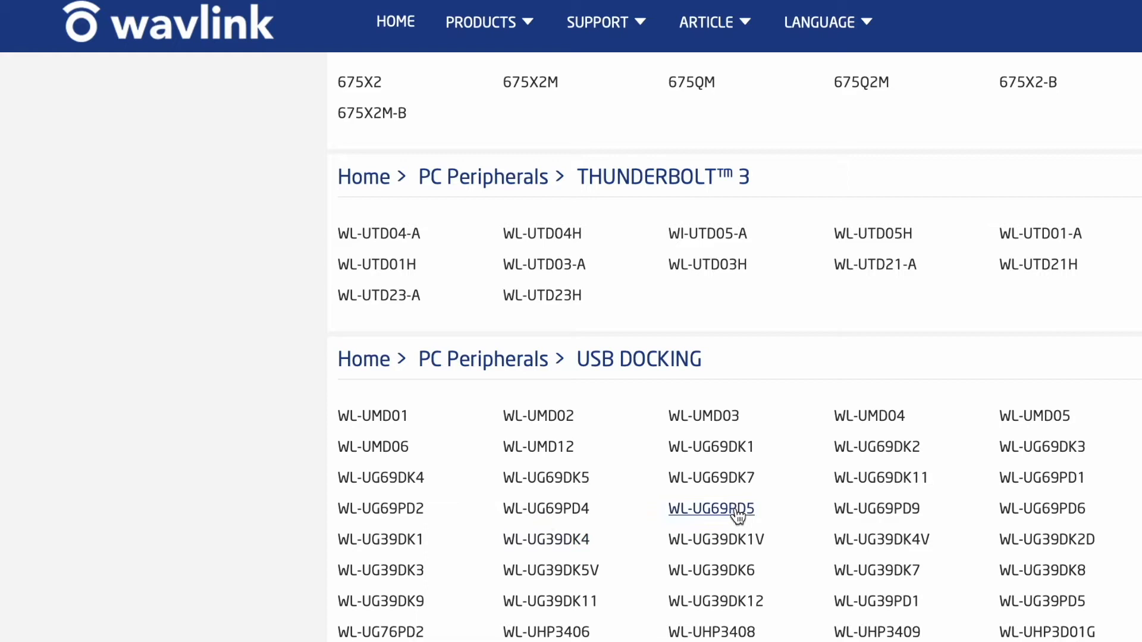
pyautogui.moveTo(84, 193)
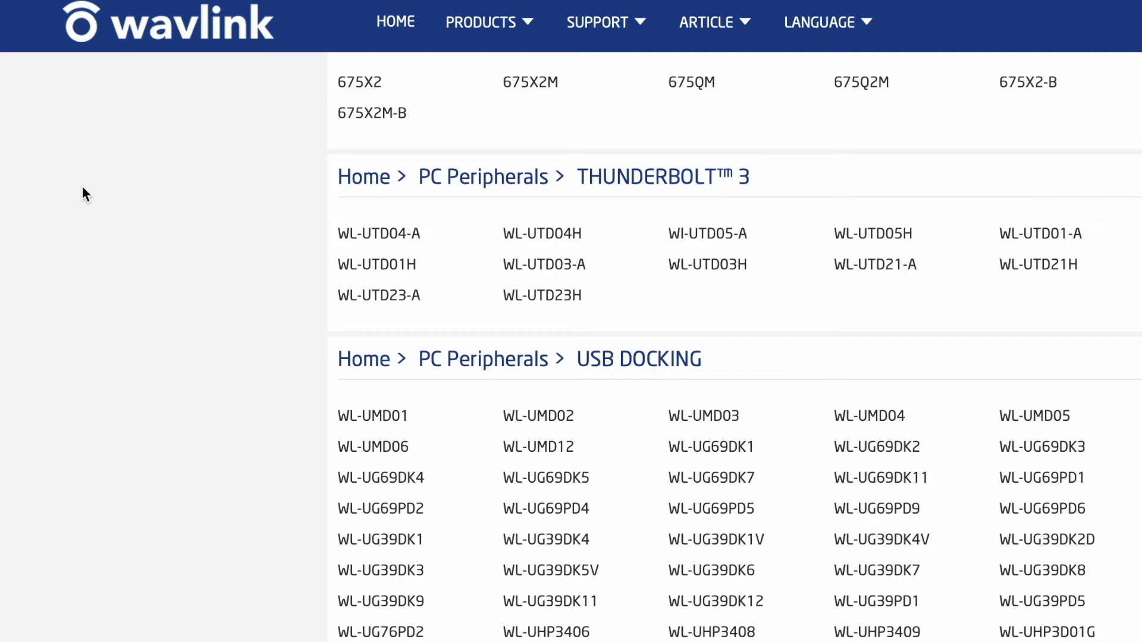
pyautogui.click(482, 21)
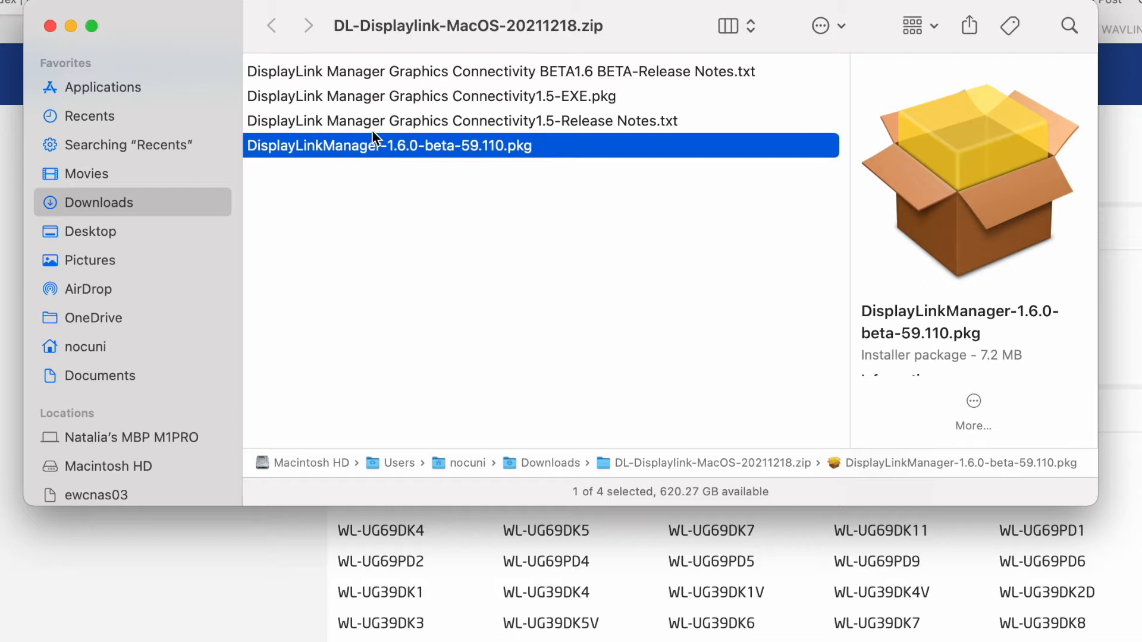
pyautogui.moveTo(518, 124)
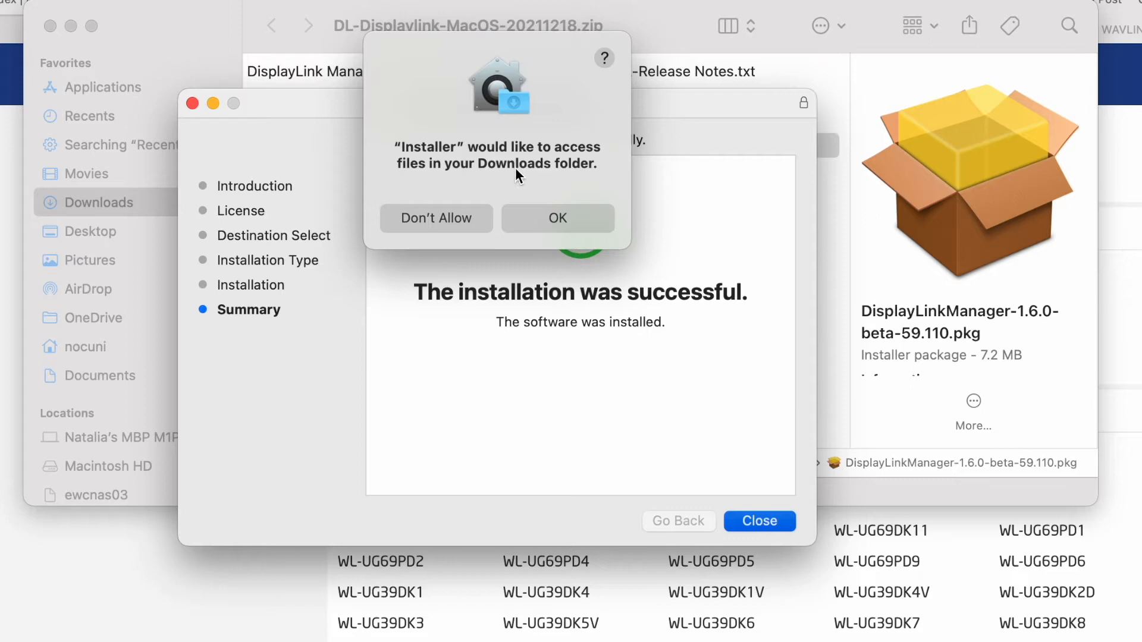
# Step: Allow the installer Downloads access and keep the installer package rather than trashing it
pyautogui.click(557, 219)
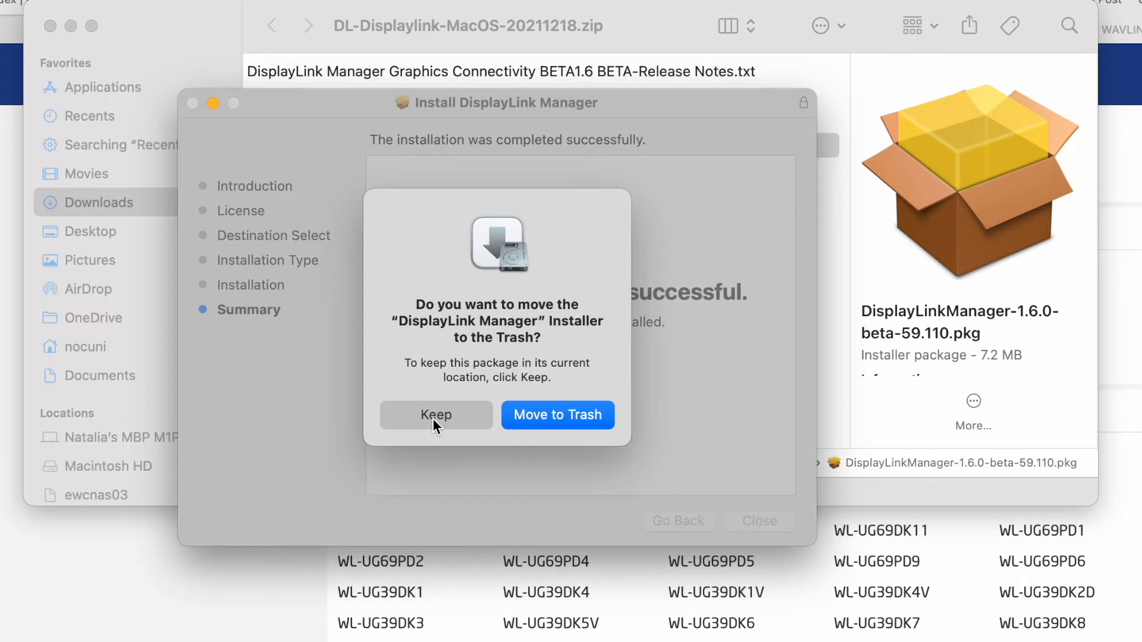
pyautogui.click(435, 415)
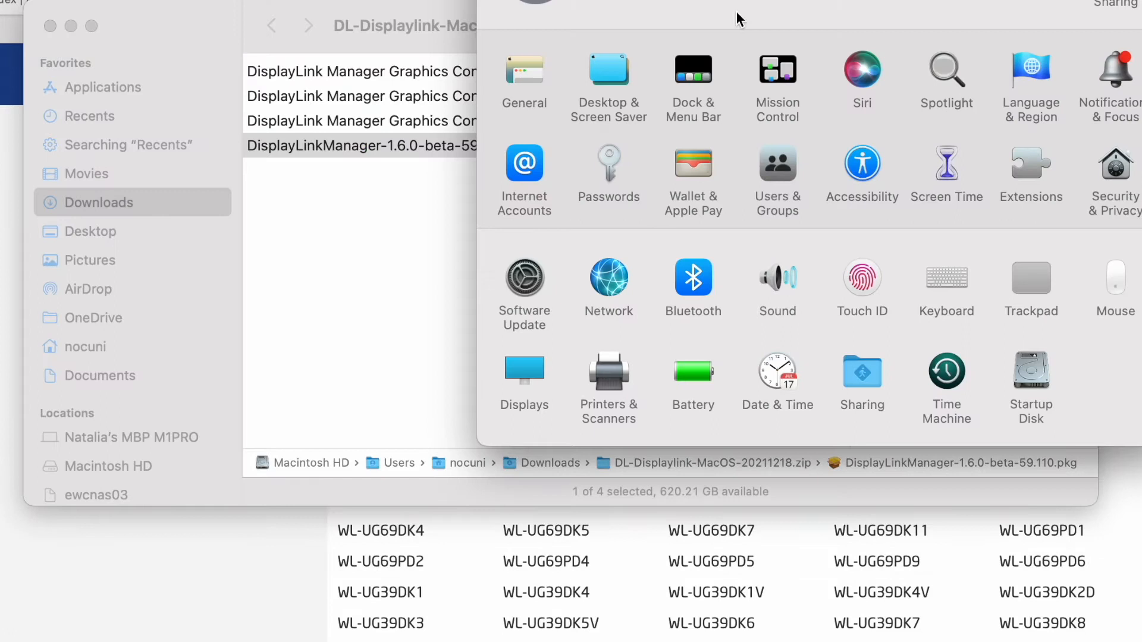
# Step: Show DisplayLink Manager's settings panel, reporting no DisplayLink display detected yet
pyautogui.click(1114, 174)
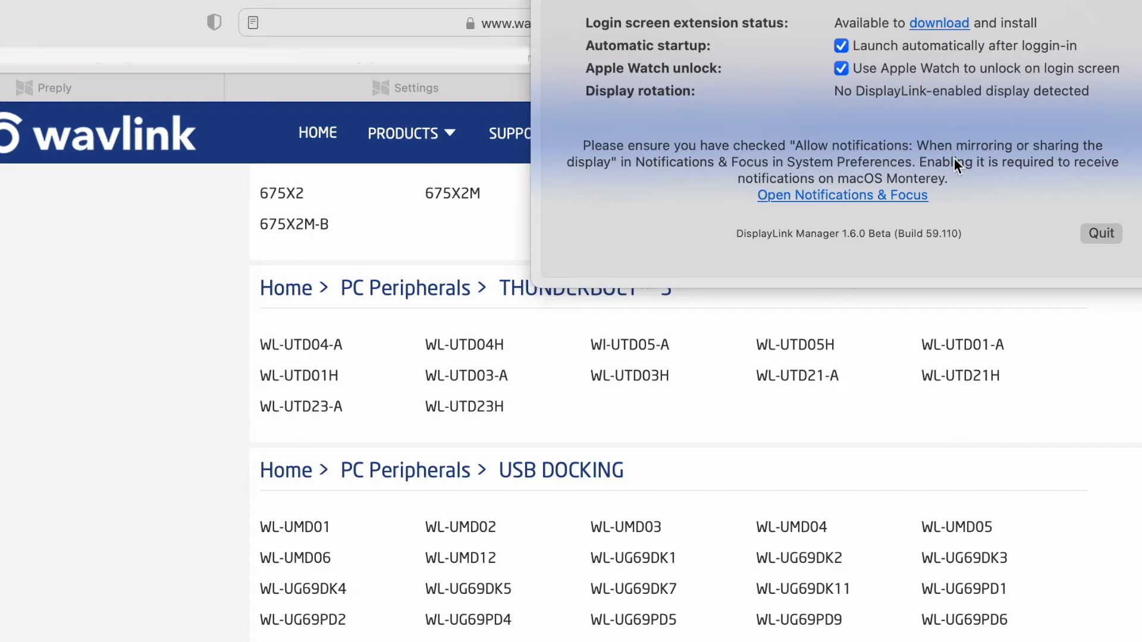
pyautogui.click(1101, 233)
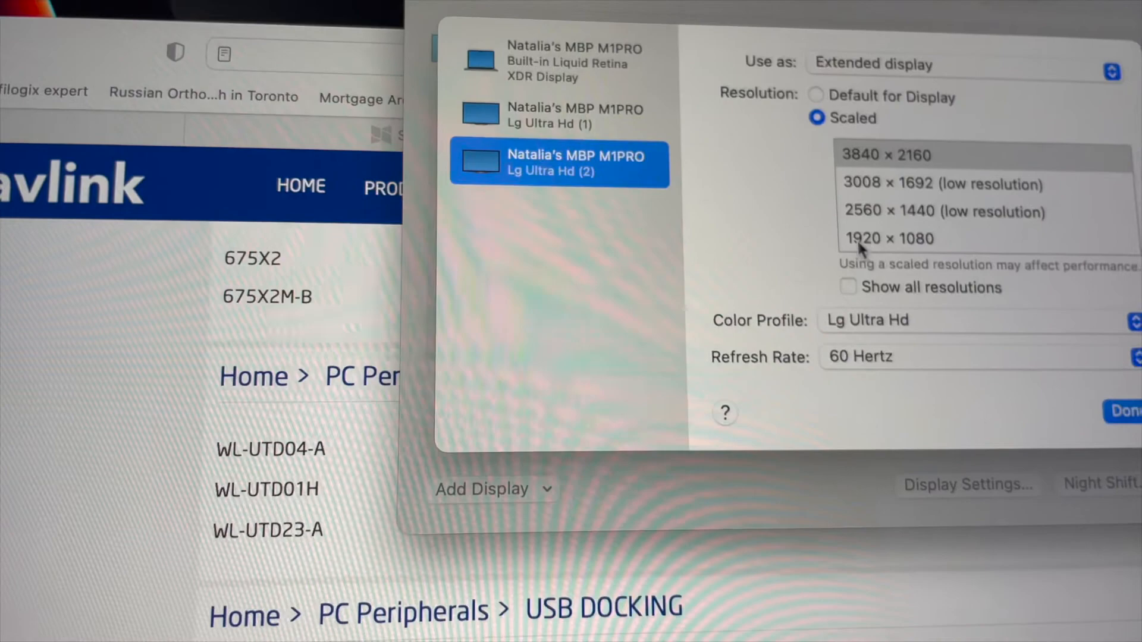
# Step: Set the second LG Ultra HD monitor to a Scaled resolution and confirm with Done
pyautogui.click(560, 62)
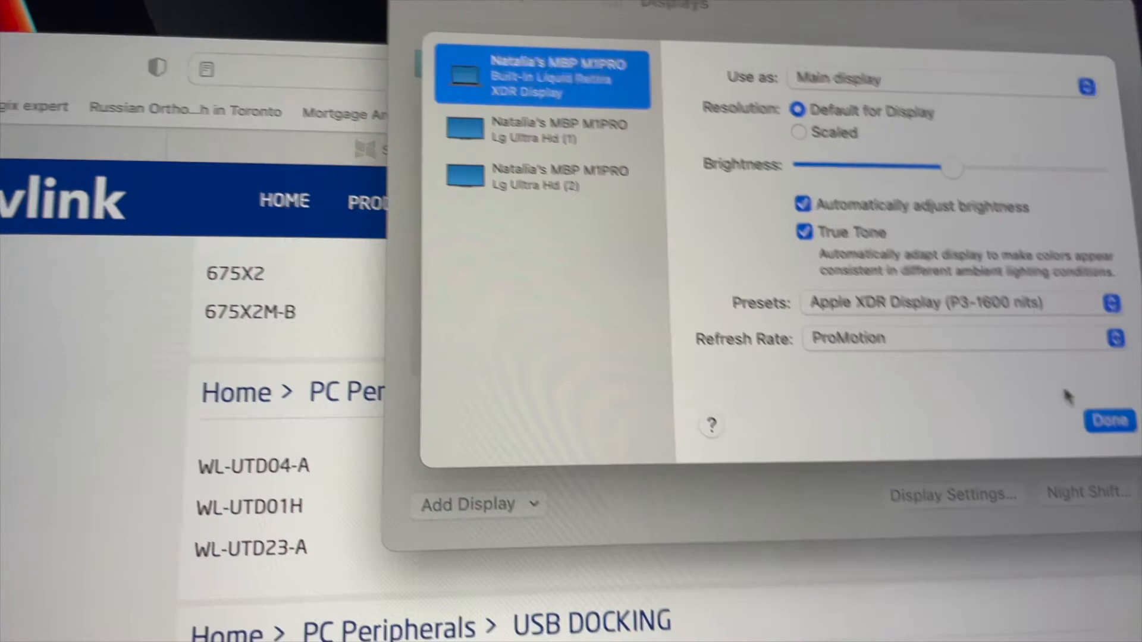
pyautogui.click(1110, 421)
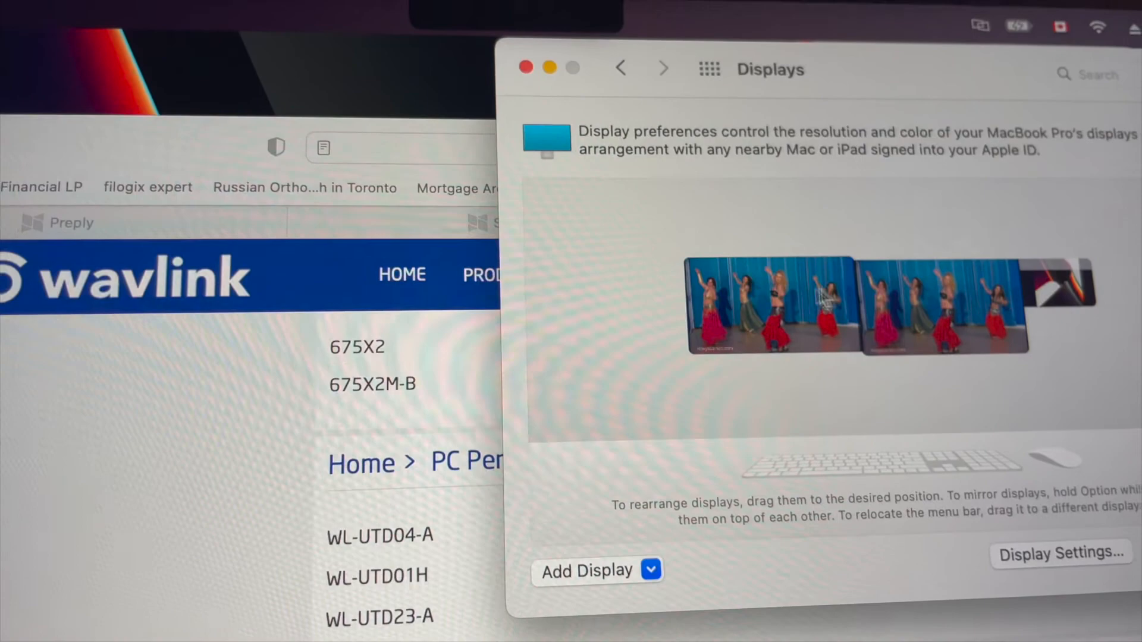